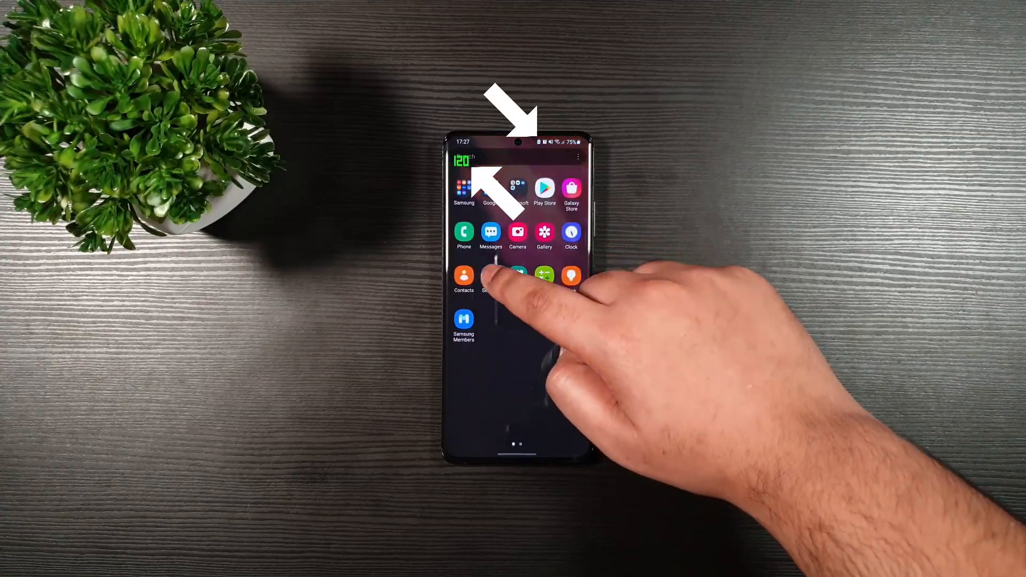
# Step: Open Developer options and enable Show refresh rate, showing a 60 Hz overlay
pyautogui.click(490, 277)
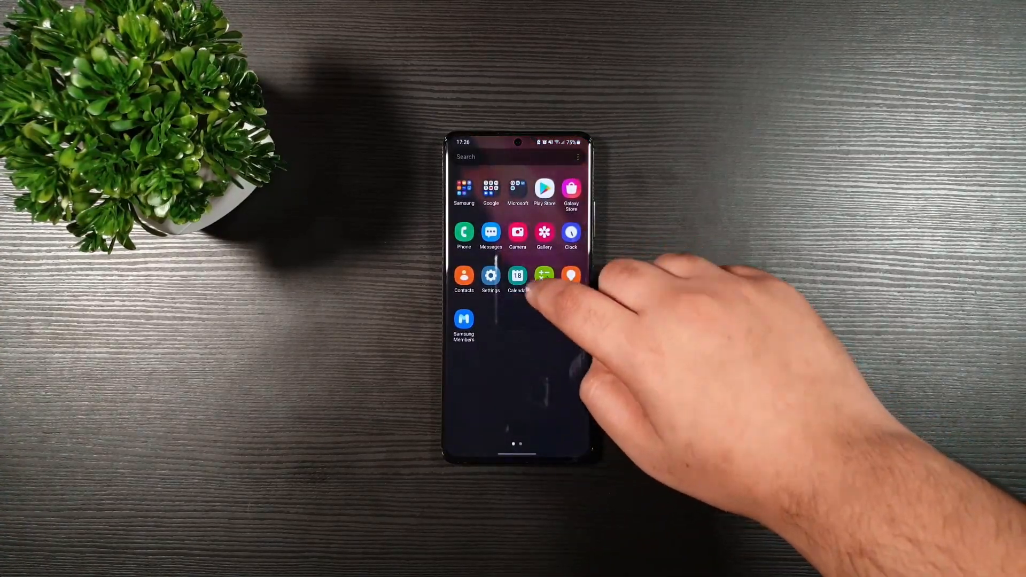
pyautogui.click(491, 277)
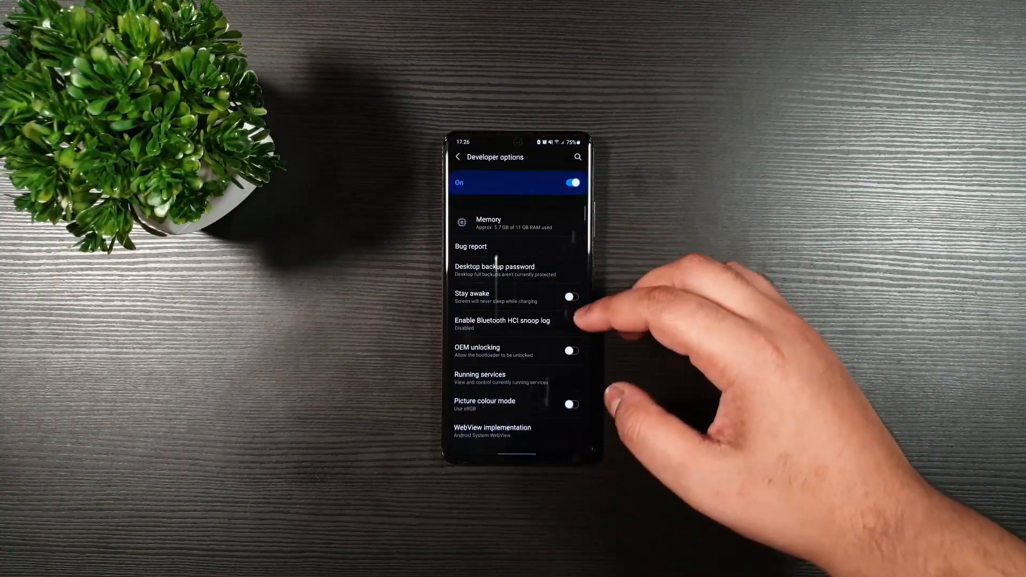
pyautogui.scroll(-3)
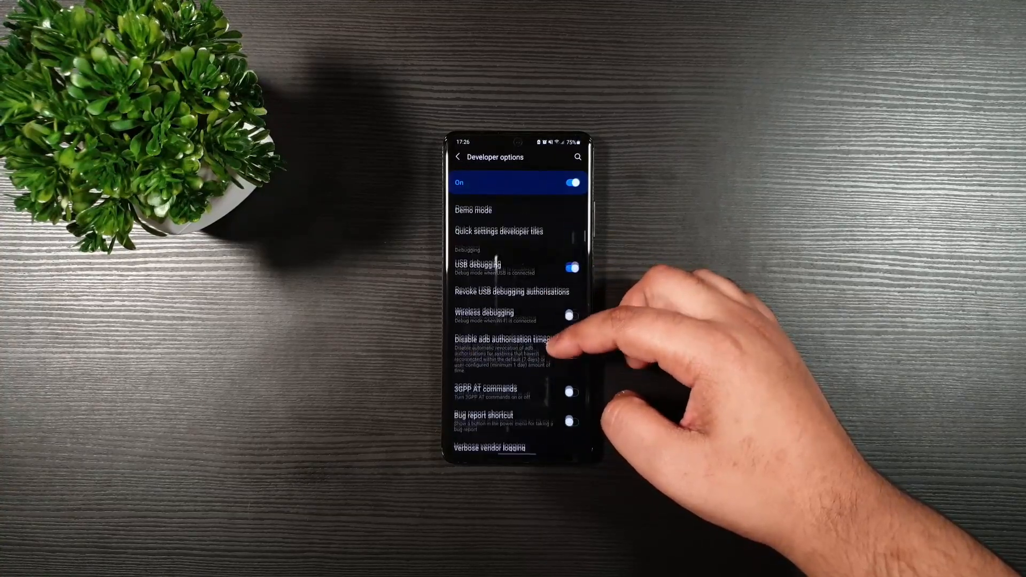
pyautogui.scroll(-3)
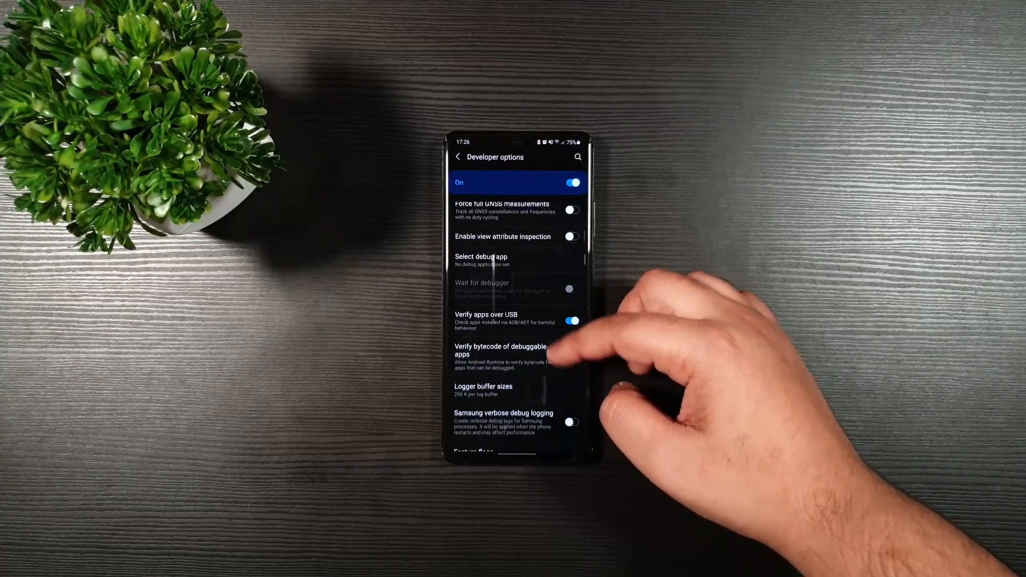
pyautogui.scroll(-3)
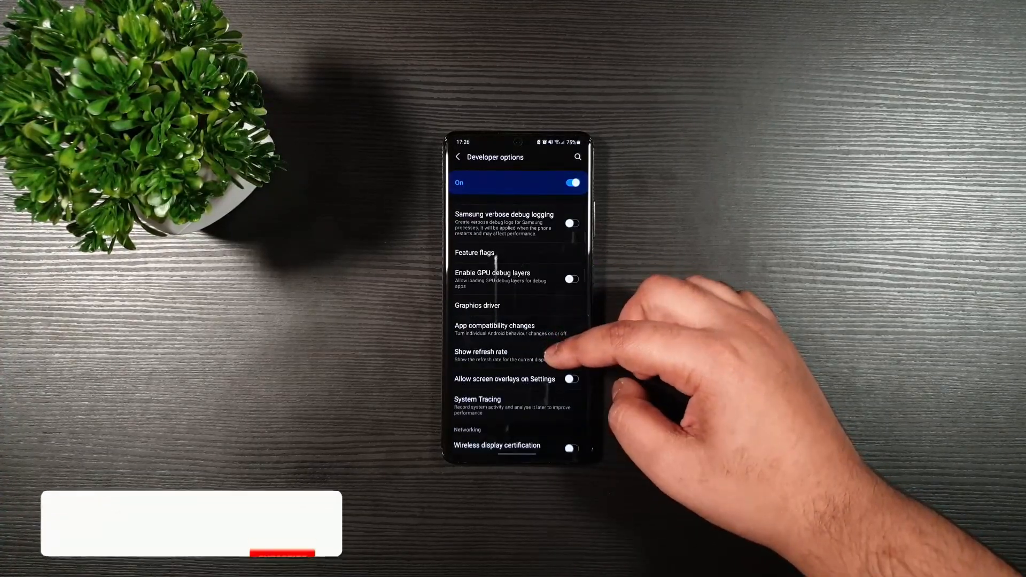
pyautogui.click(571, 355)
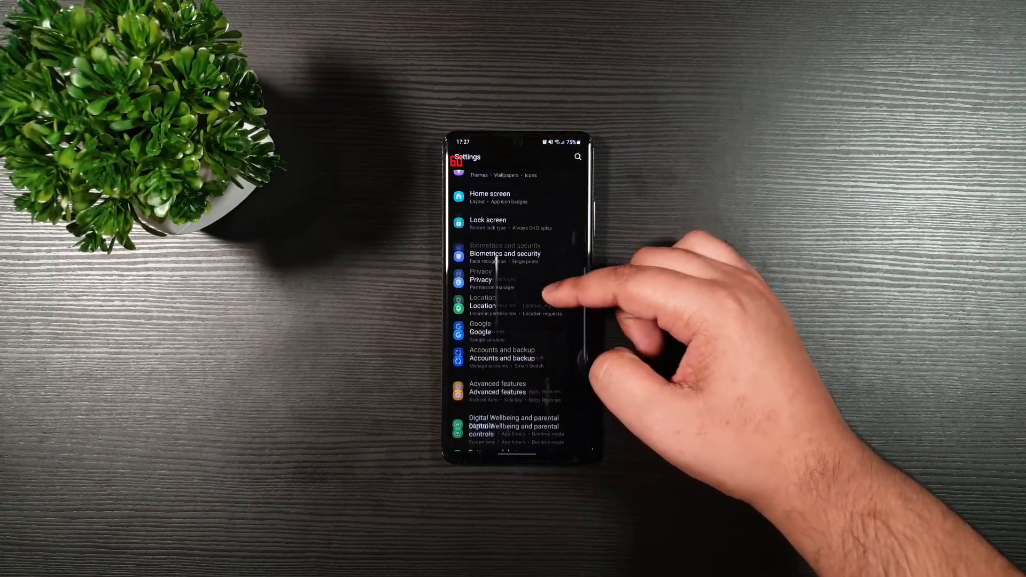
# Step: Select Adaptive under Display > Motion smoothness, then reach the Power saving mode page
pyautogui.scroll(-3)
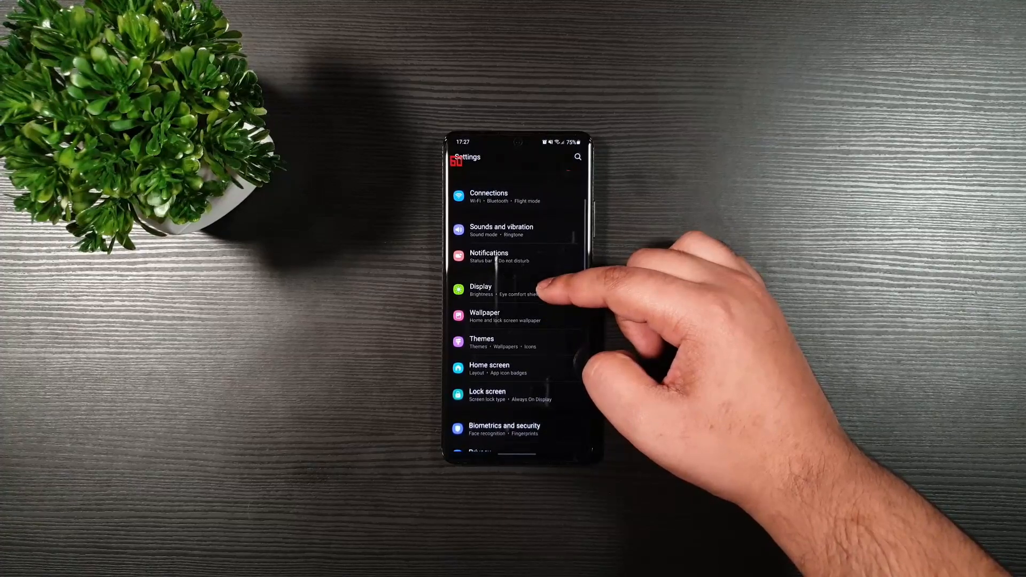
pyautogui.click(480, 290)
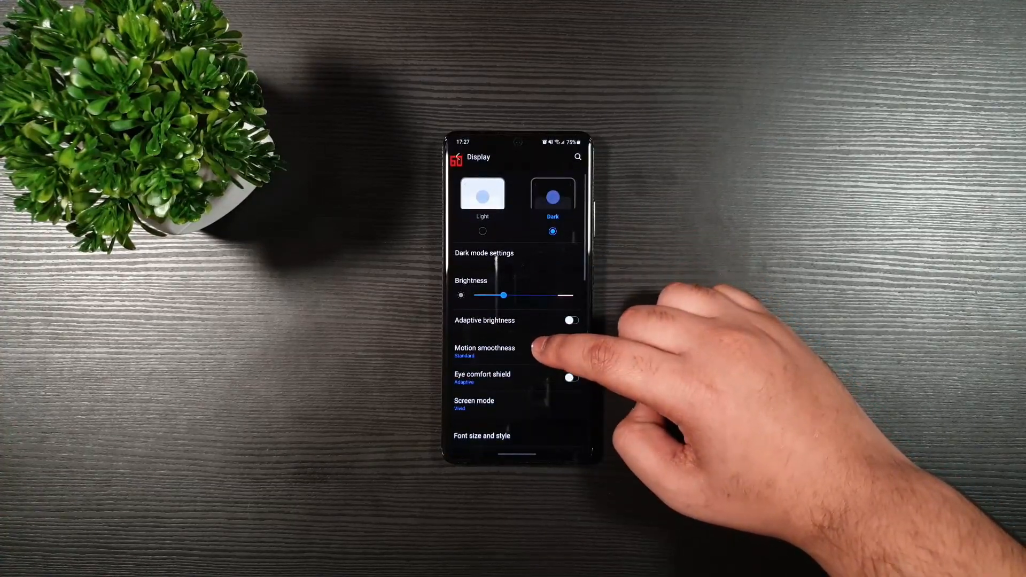
pyautogui.click(484, 351)
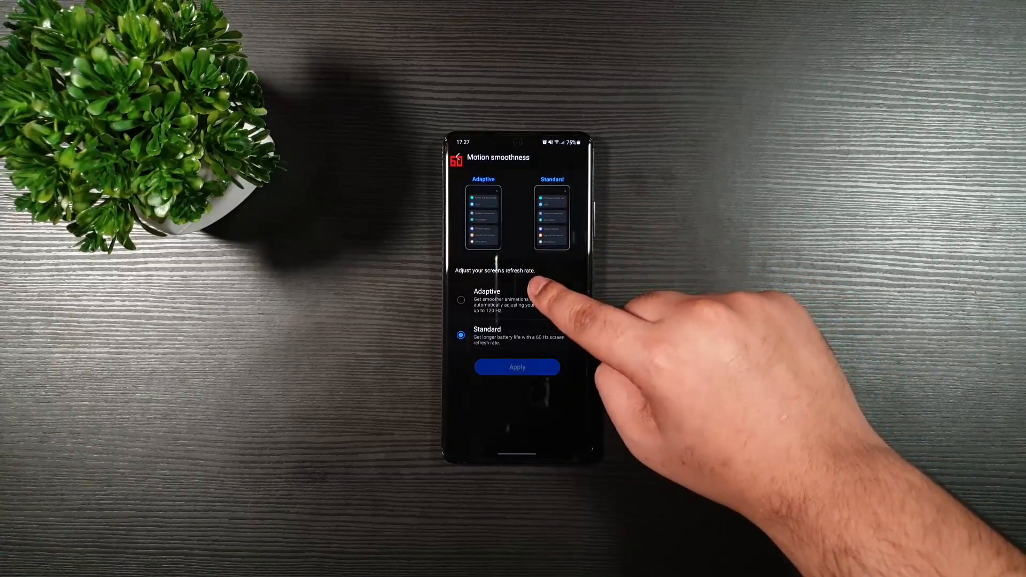
pyautogui.click(461, 300)
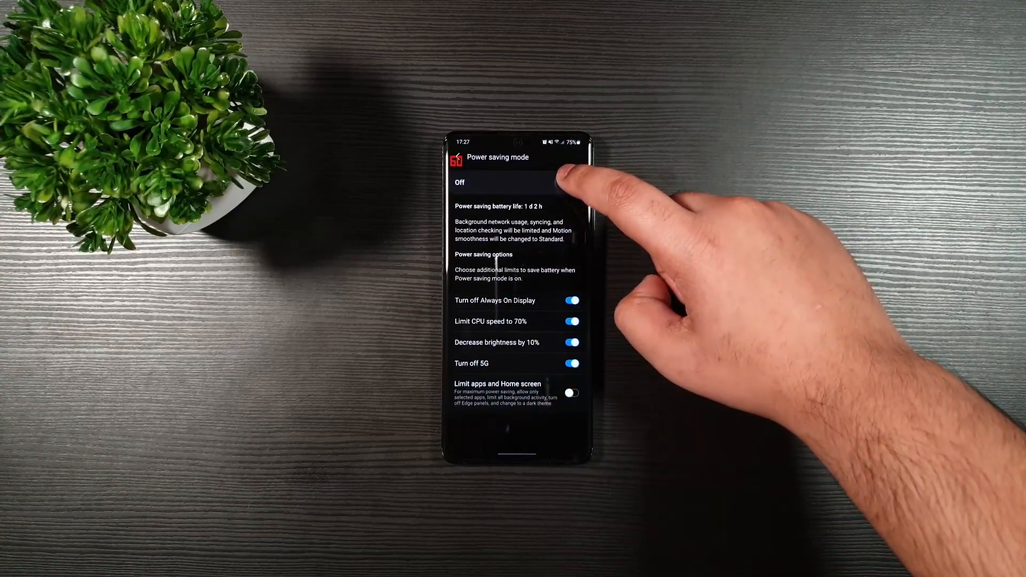
# Step: Toggle Power saving mode on and return to Motion smoothness
pyautogui.click(573, 182)
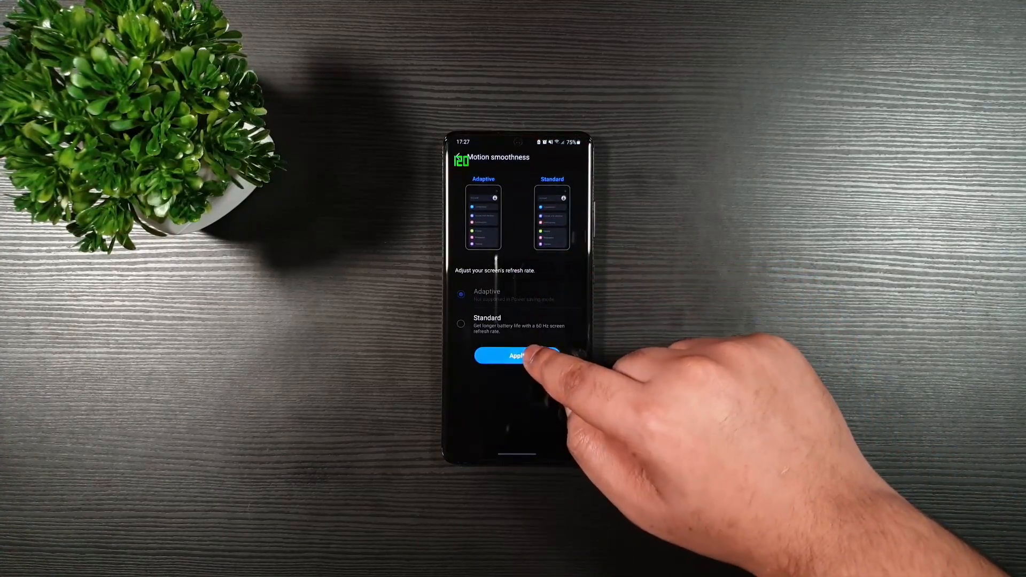
# Step: Apply Adaptive motion smoothness for a 120 Hz readout, then relaunch Settings from home
pyautogui.click(516, 355)
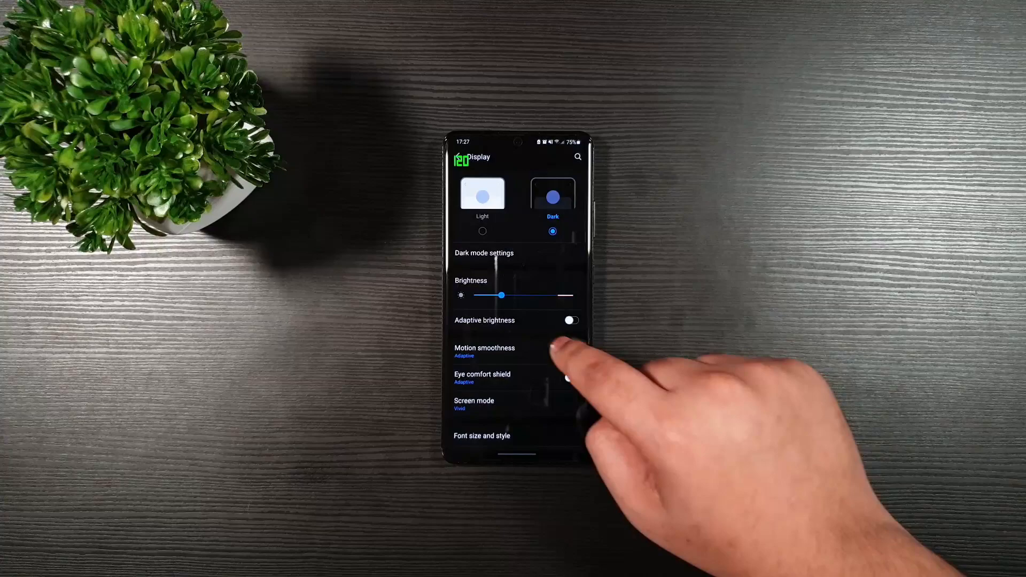
pyautogui.click(484, 351)
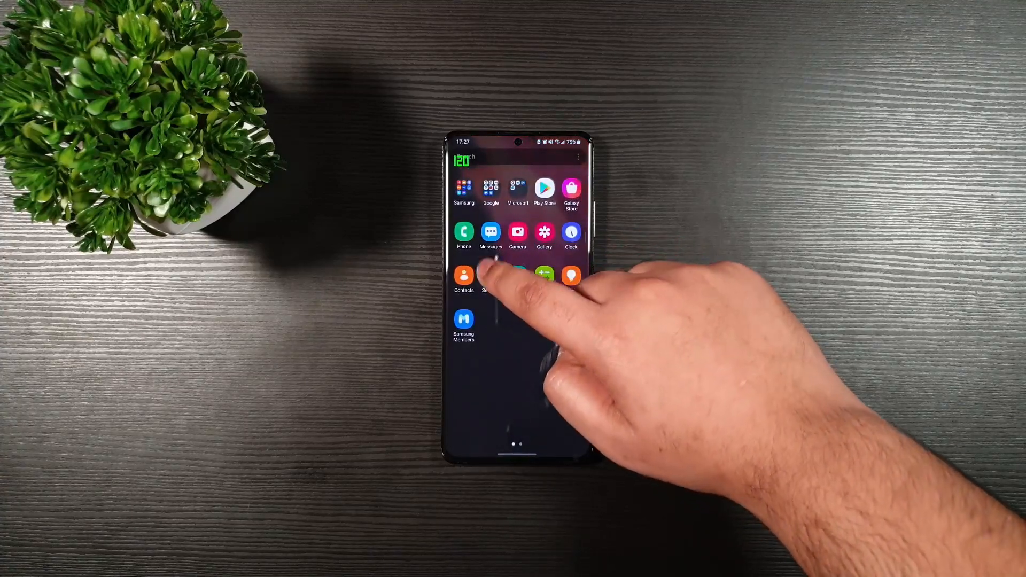
pyautogui.click(491, 276)
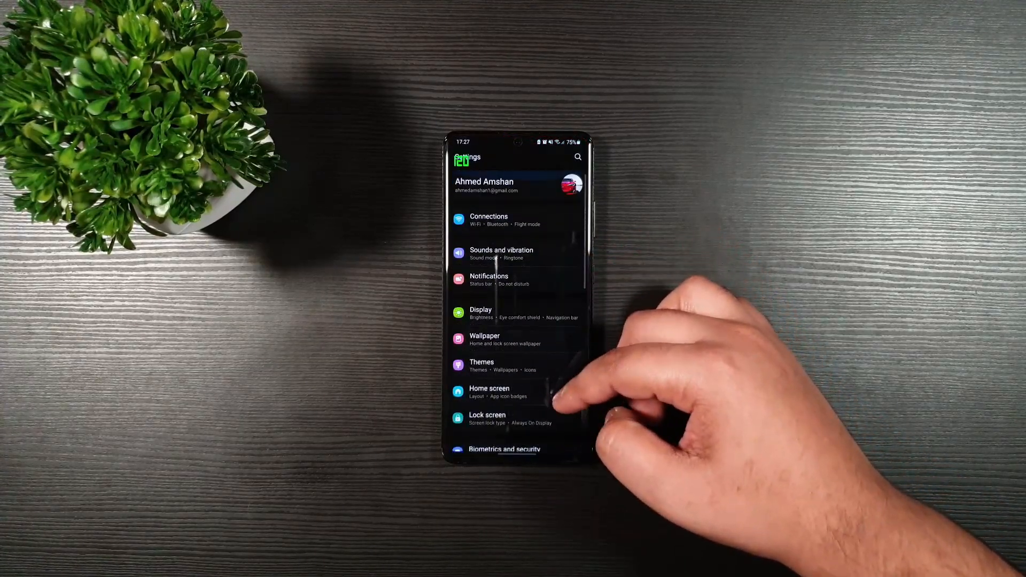